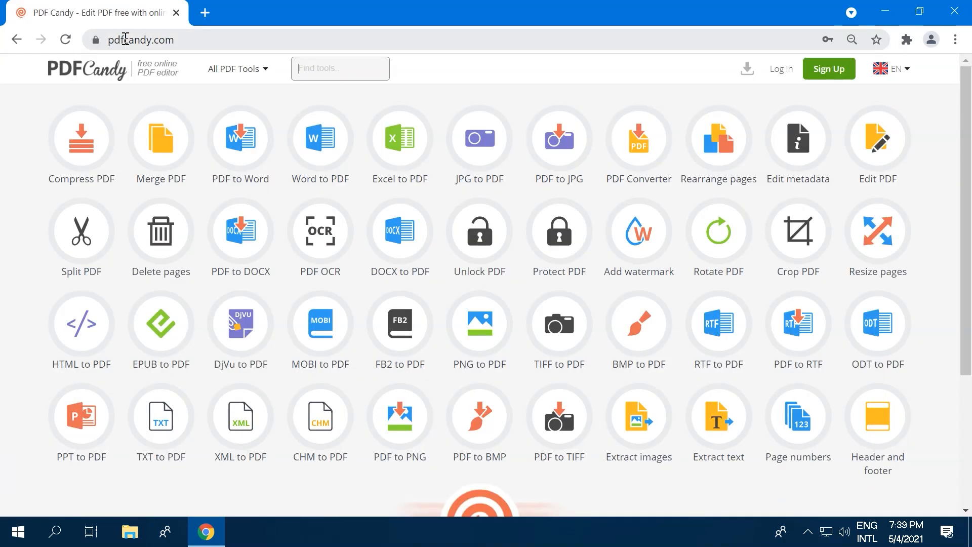
- Preview uploading My Word File and its PDF before returning to the desktop
{"action": "left_click", "coordinate": [319, 138]}
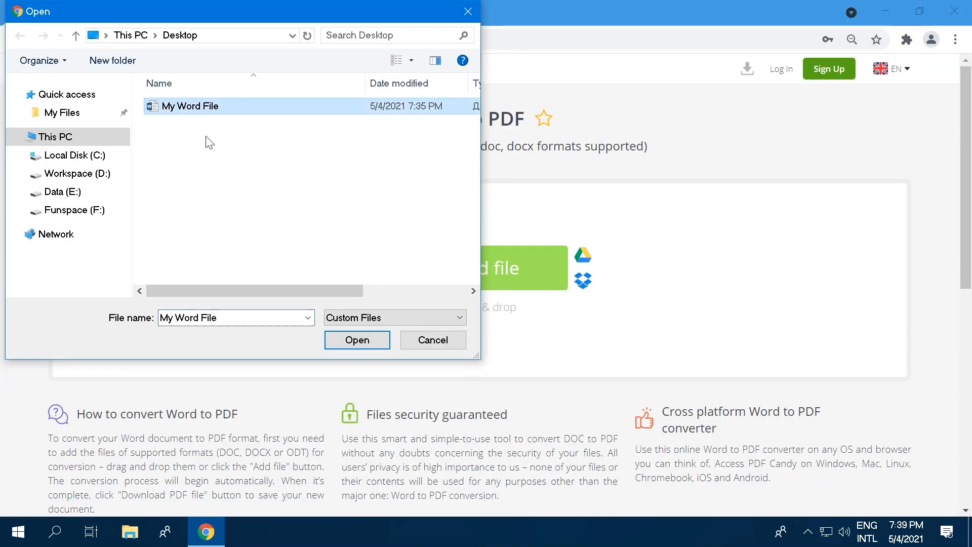
{"action": "left_click", "coordinate": [356, 340]}
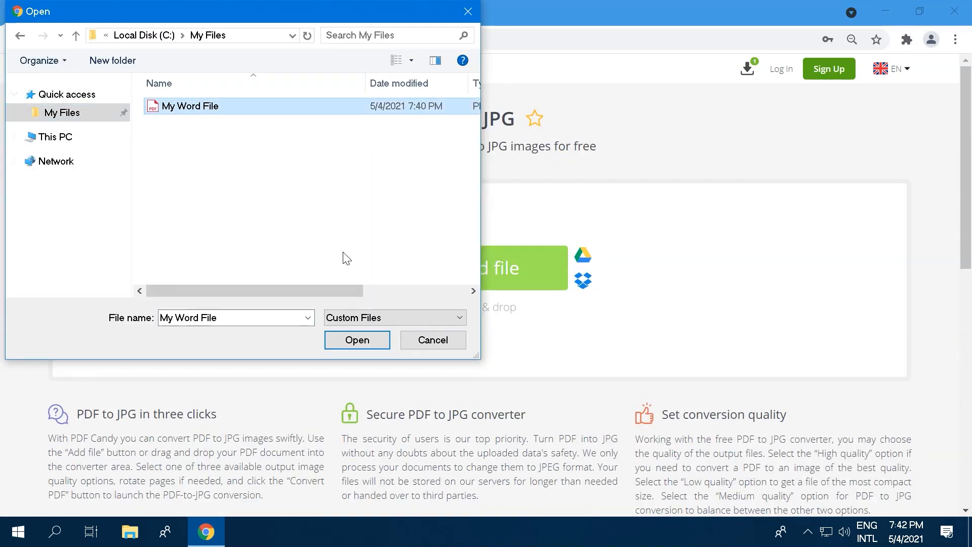
{"action": "left_click", "coordinate": [357, 340]}
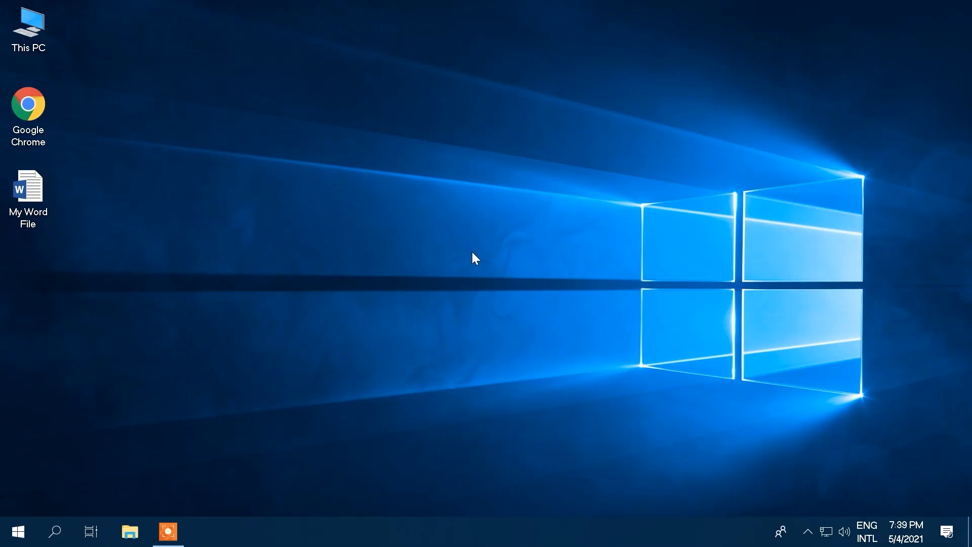
{"action": "mouse_move", "coordinate": [262, 220]}
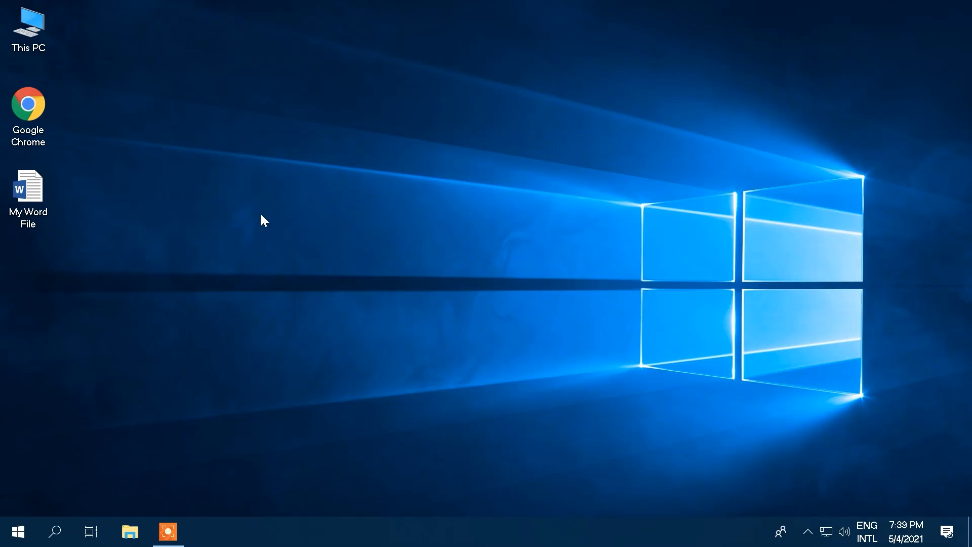
- Launch Google Chrome and go to pdfcandy.com
{"action": "double_click", "coordinate": [28, 102]}
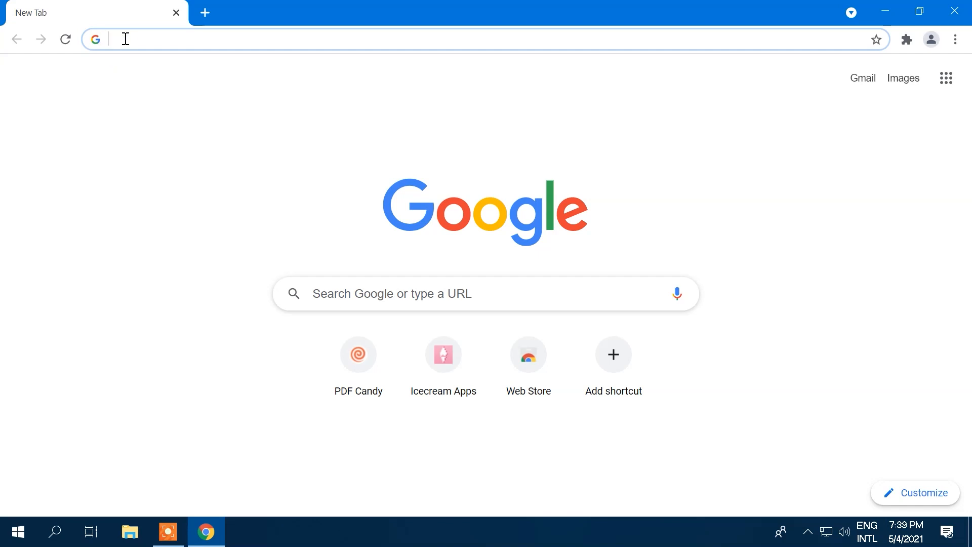
{"action": "type", "text": "pdfcandy.com"}
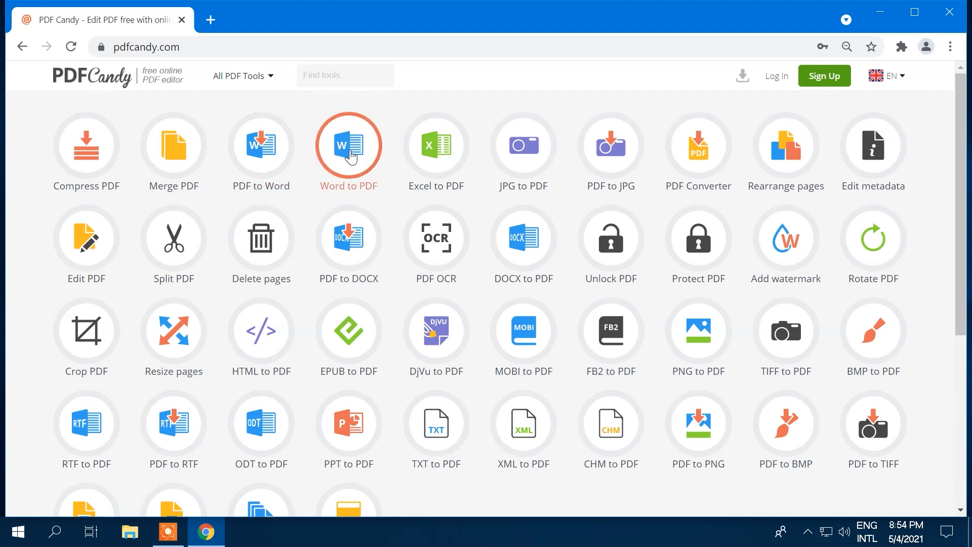
- Upload My Word File.docx to the Word to PDF converter
{"action": "left_click", "coordinate": [348, 146]}
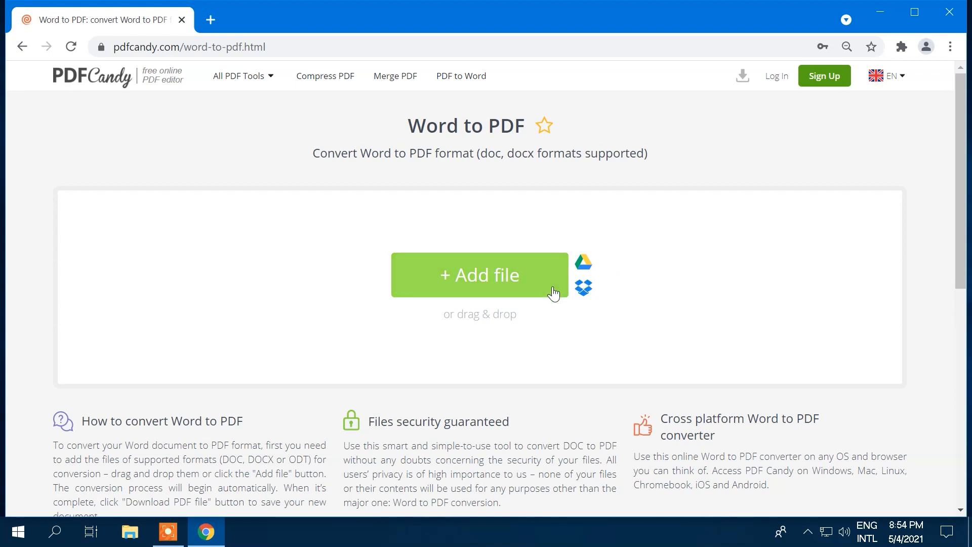
{"action": "mouse_move", "coordinate": [490, 278]}
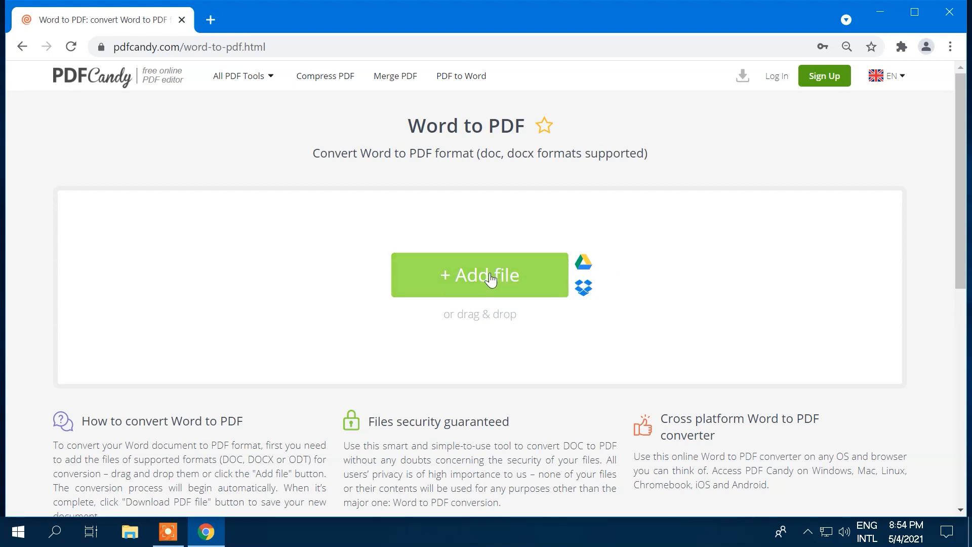
{"action": "left_click", "coordinate": [480, 274]}
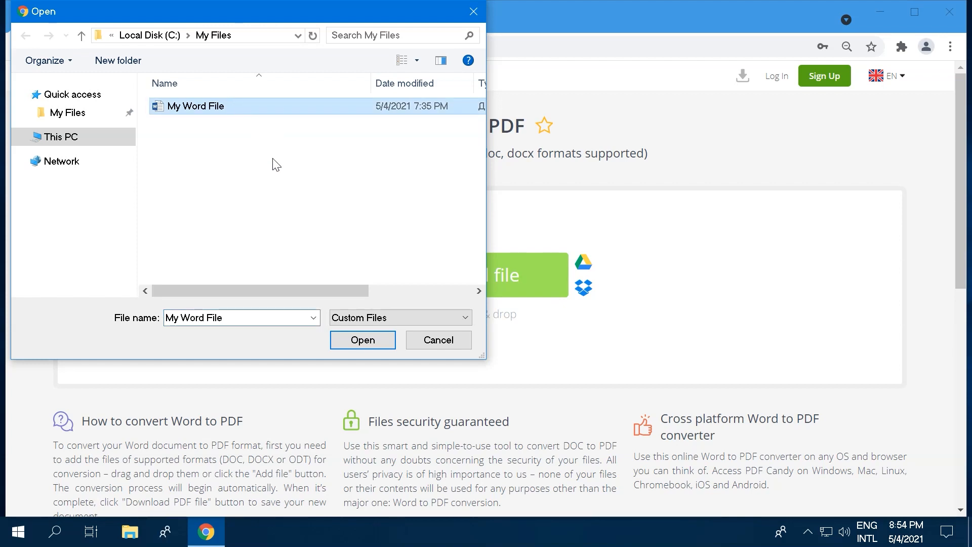
{"action": "left_click", "coordinate": [363, 340]}
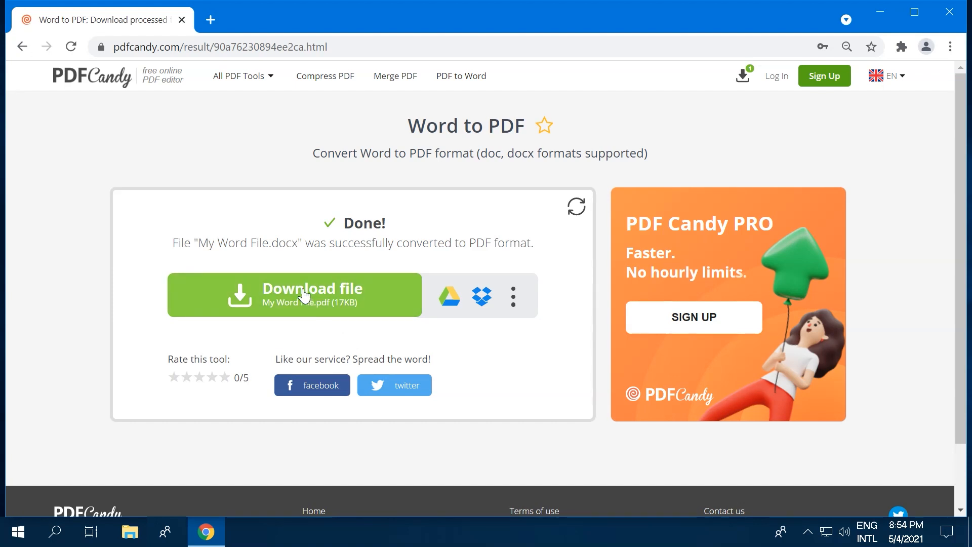
- Download My Word File.pdf, glance at its editing options, and view recent files
{"action": "left_click", "coordinate": [304, 295]}
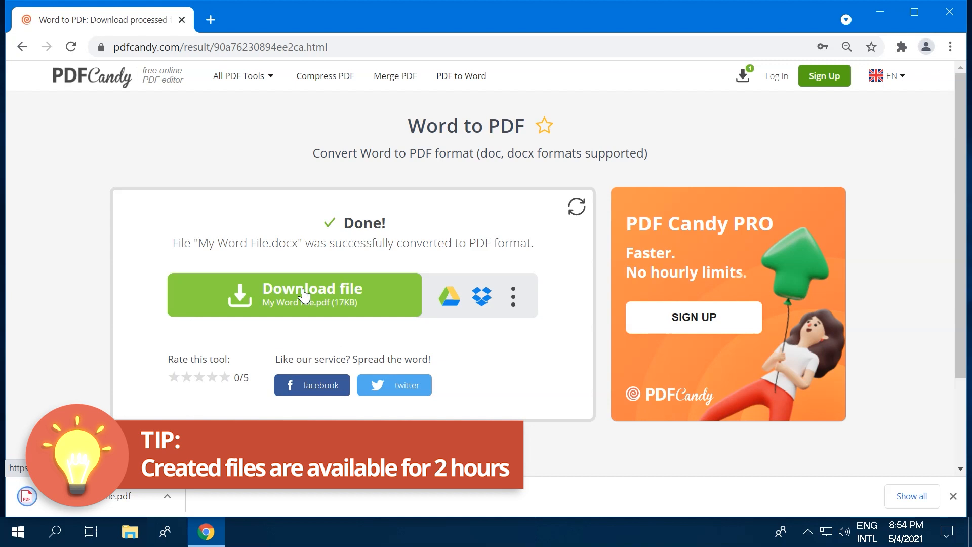
{"action": "left_click", "coordinate": [512, 296]}
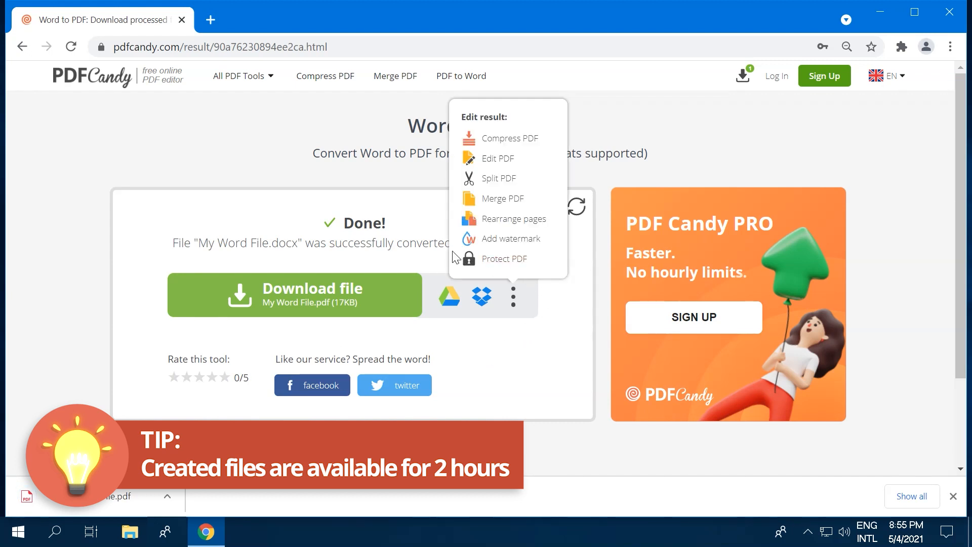
{"action": "left_click", "coordinate": [524, 363]}
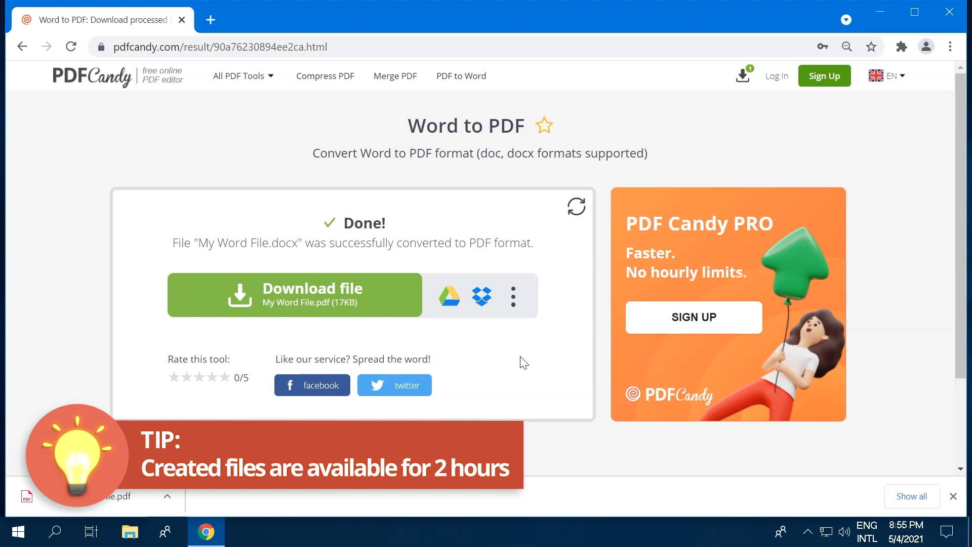
{"action": "left_click", "coordinate": [741, 75]}
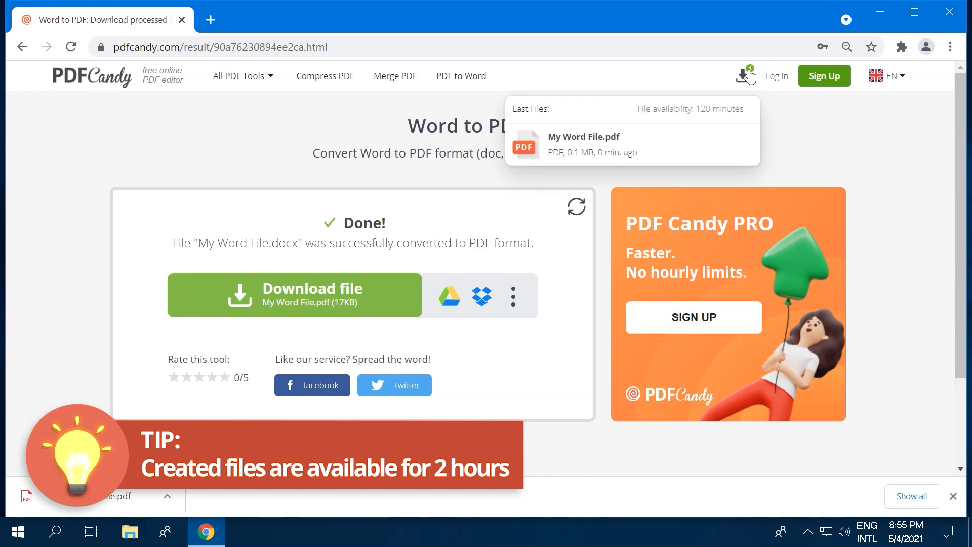
{"action": "mouse_move", "coordinate": [782, 147]}
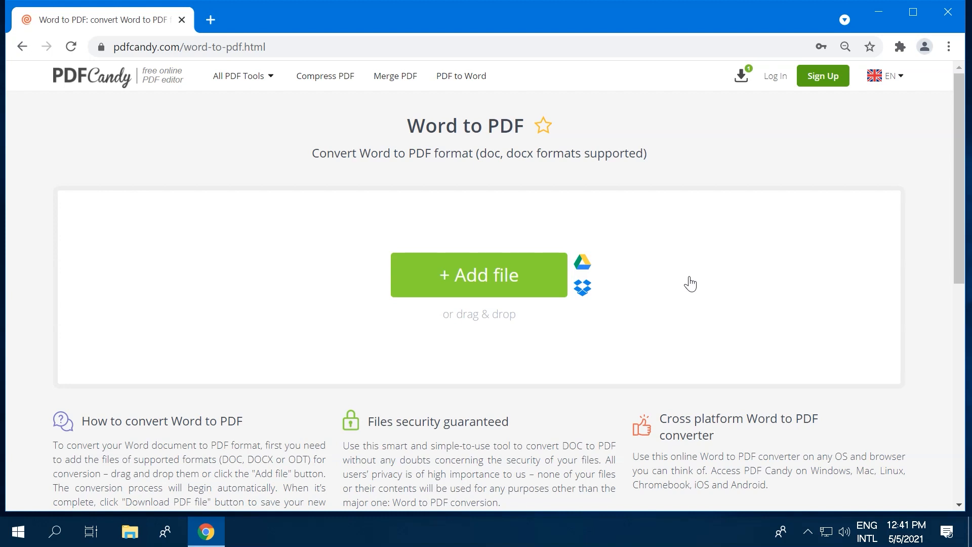
- Upload My Word File.pdf to PDF to JPG with High image quality
{"action": "scroll", "scroll_direction": "down", "scroll_amount": 3}
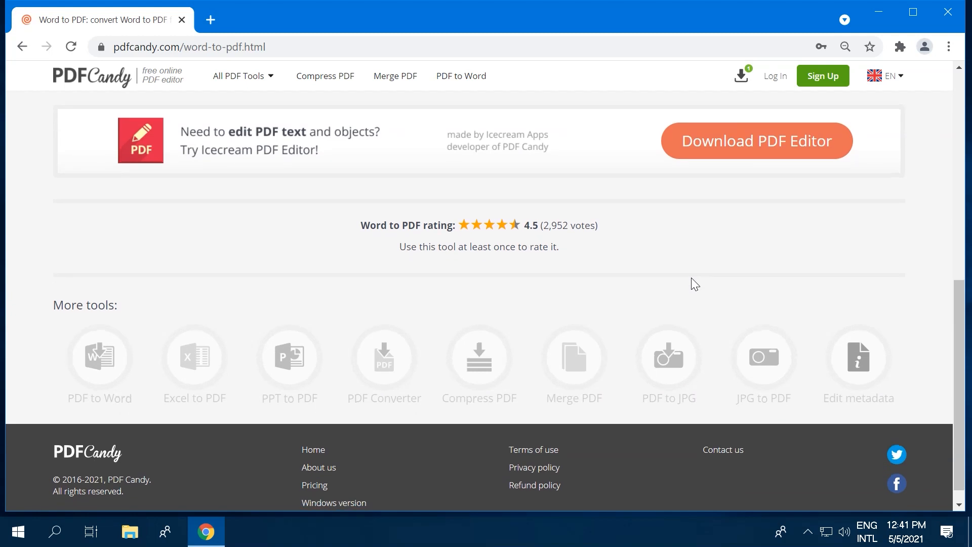
{"action": "mouse_move", "coordinate": [669, 357]}
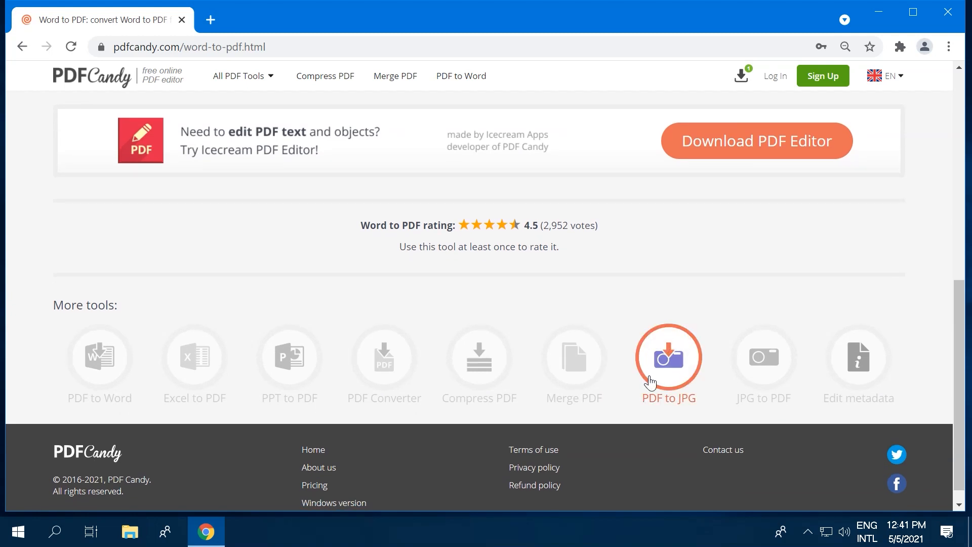
{"action": "left_click", "coordinate": [669, 357]}
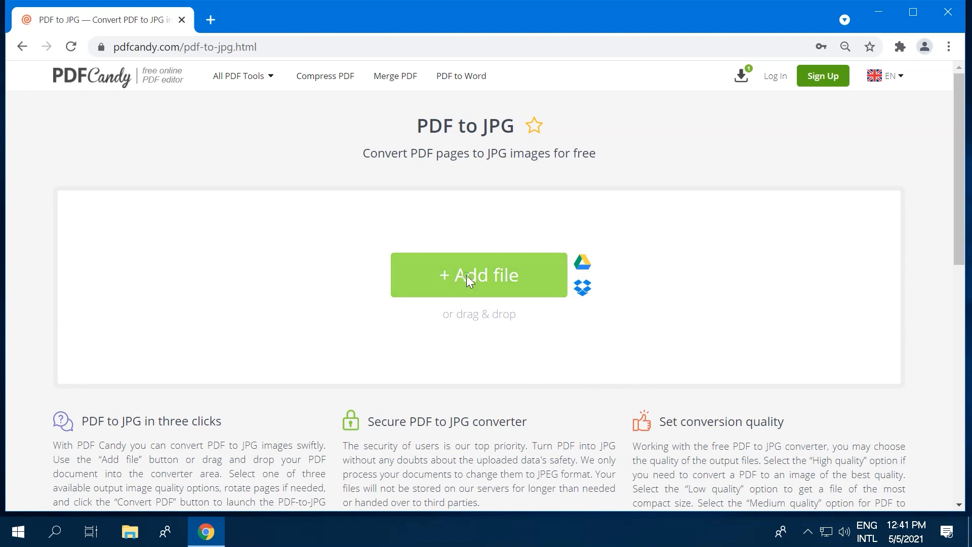
{"action": "left_click", "coordinate": [478, 275]}
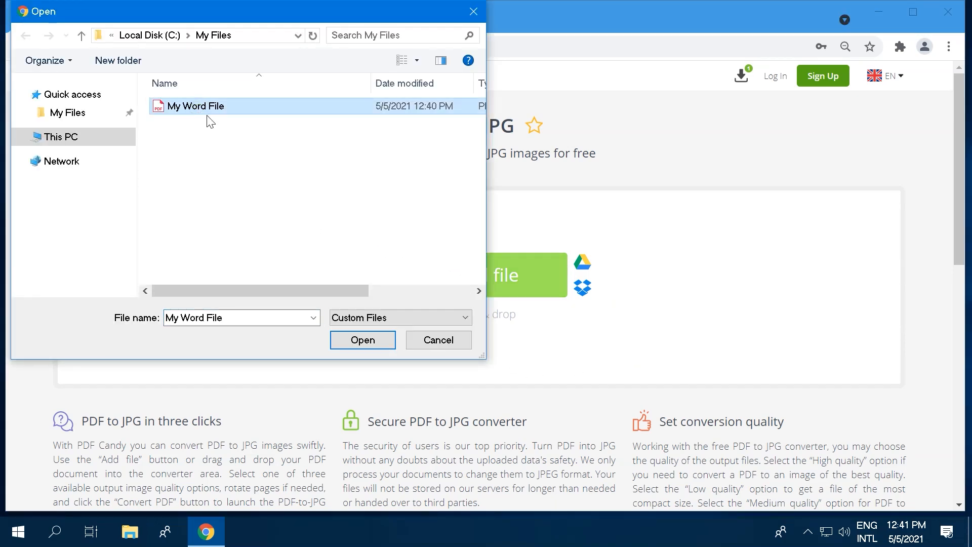
{"action": "left_click", "coordinate": [363, 339]}
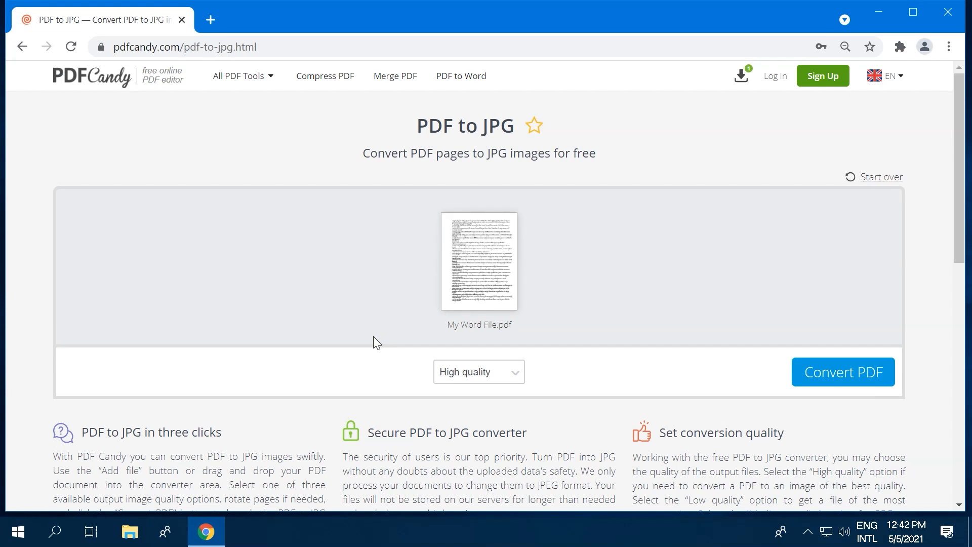
{"action": "left_click", "coordinate": [477, 371]}
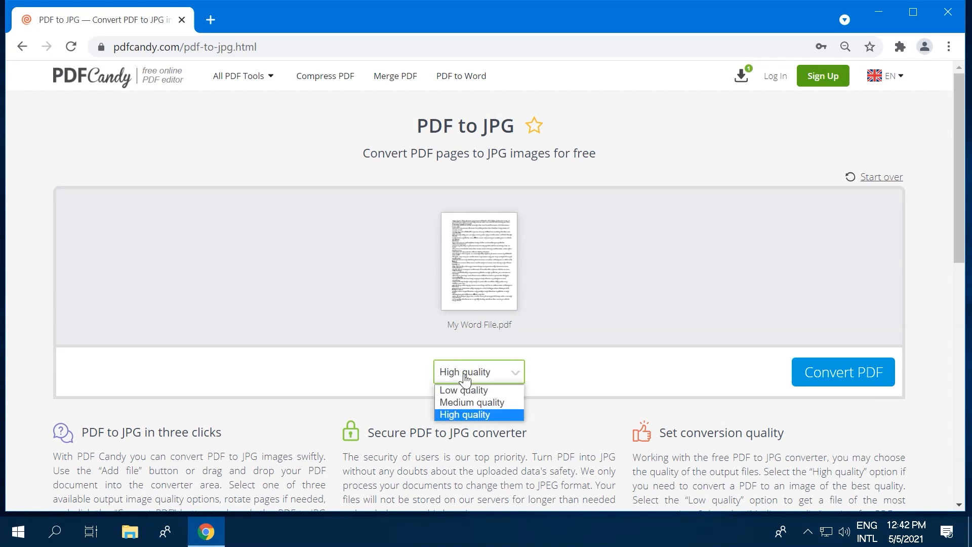
{"action": "mouse_move", "coordinate": [471, 402]}
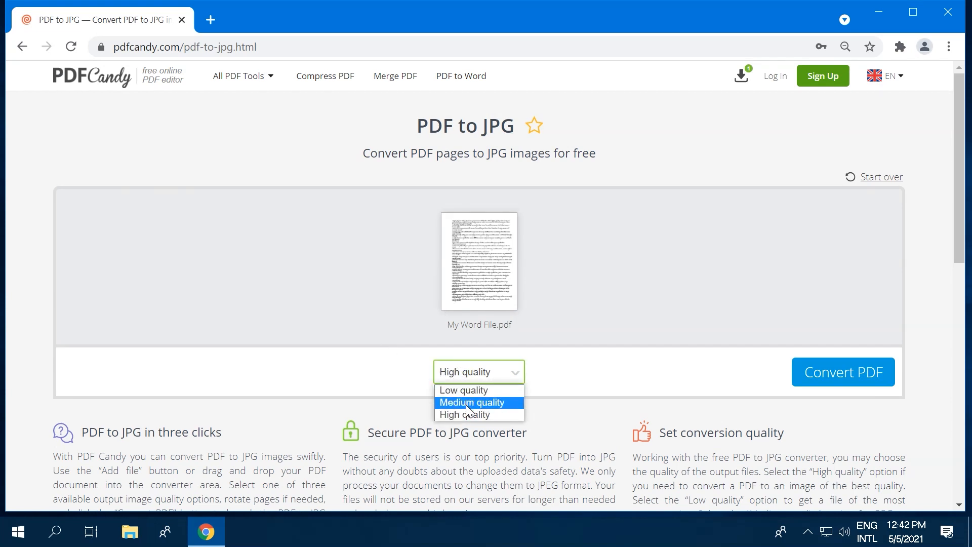
{"action": "left_click", "coordinate": [464, 414]}
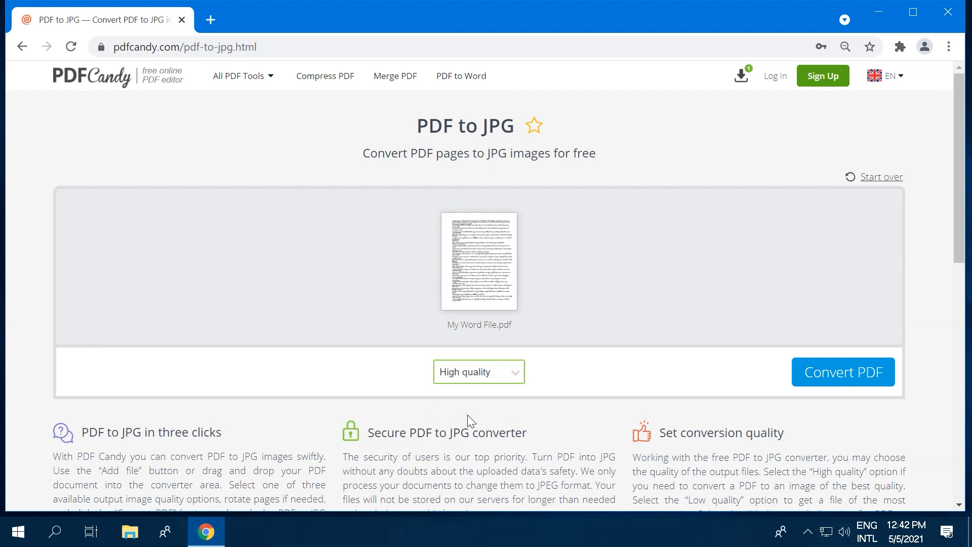
{"action": "mouse_move", "coordinate": [842, 373]}
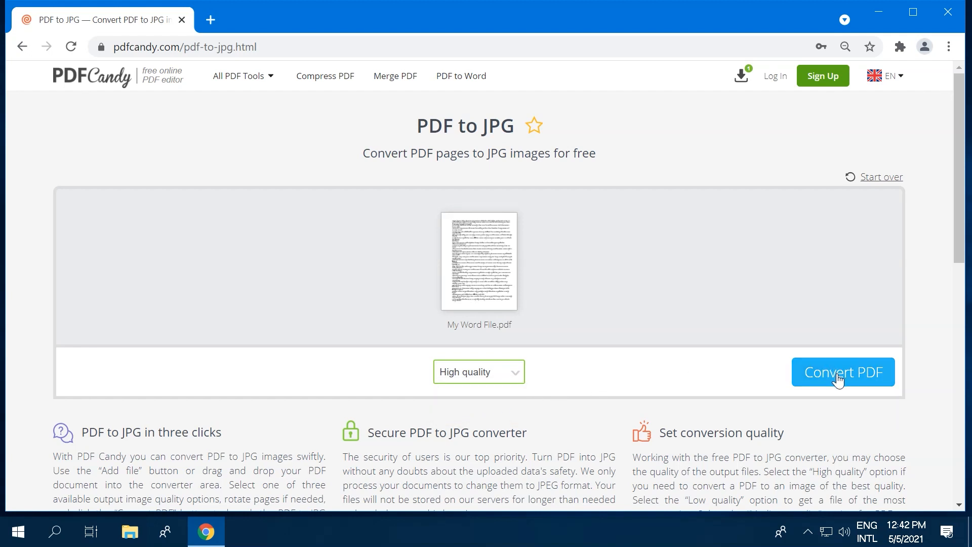
- Convert the PDF to JPGs, download My Word File.zip, and open it in WinRAR
{"action": "left_click", "coordinate": [842, 371]}
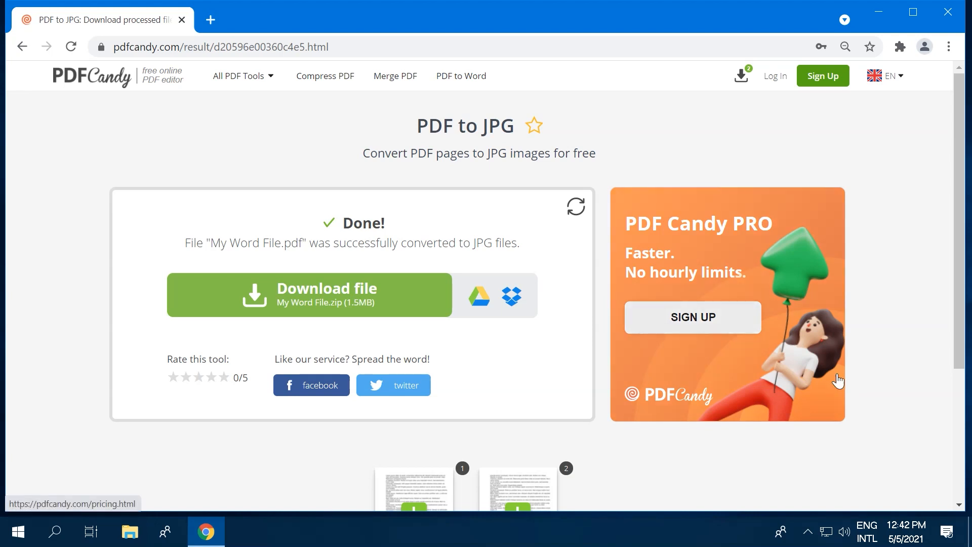
{"action": "mouse_move", "coordinate": [518, 379]}
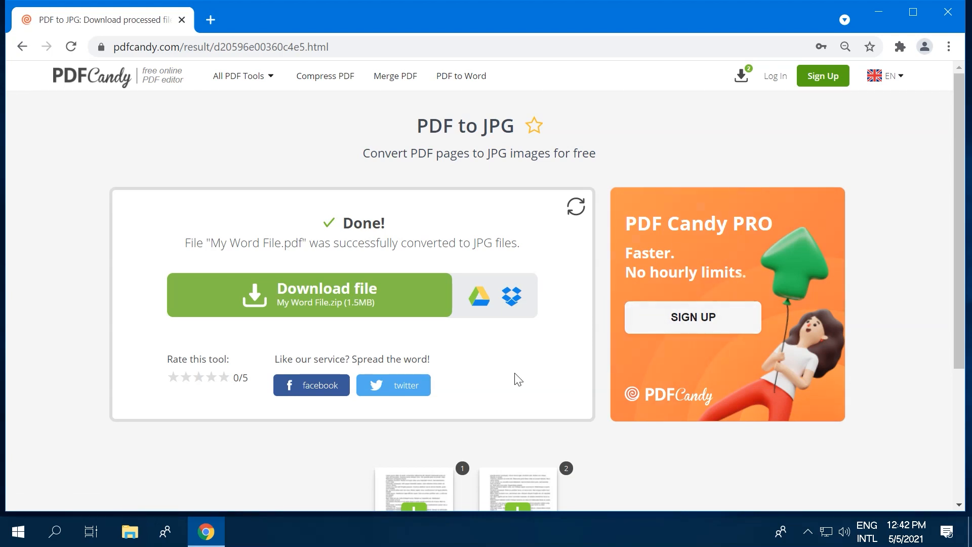
{"action": "left_click", "coordinate": [309, 294]}
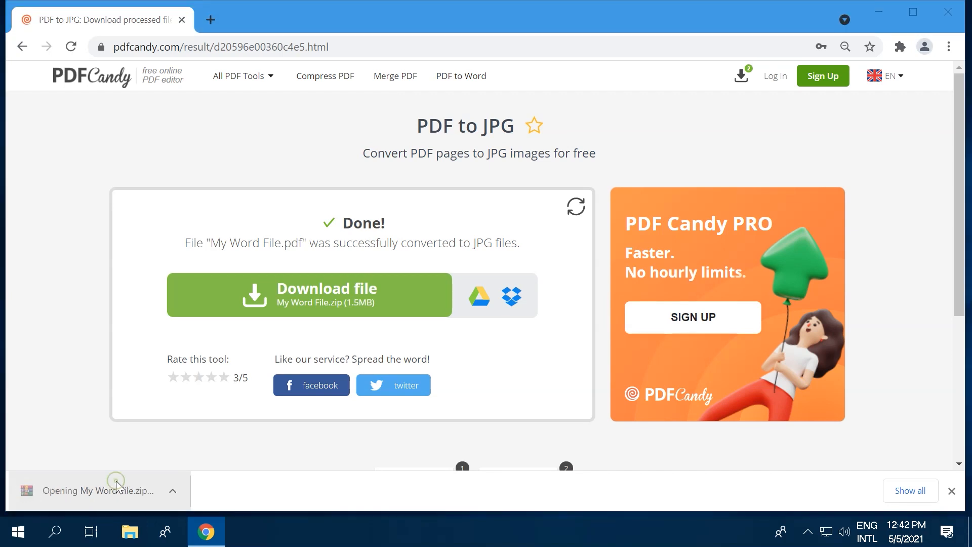
{"action": "left_click", "coordinate": [97, 490]}
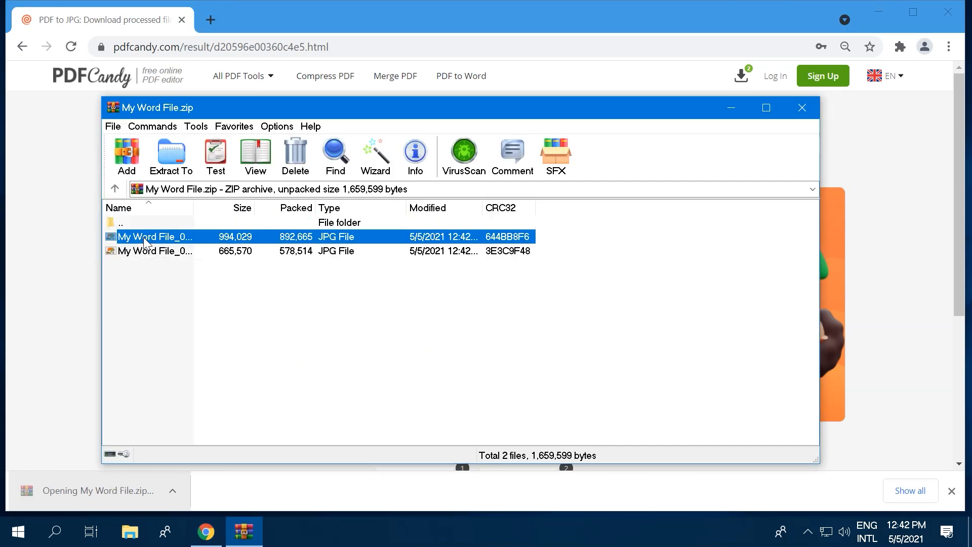
- Open My Word File_001 from the archive in Windows Photo Viewer
{"action": "left_click", "coordinate": [155, 251]}
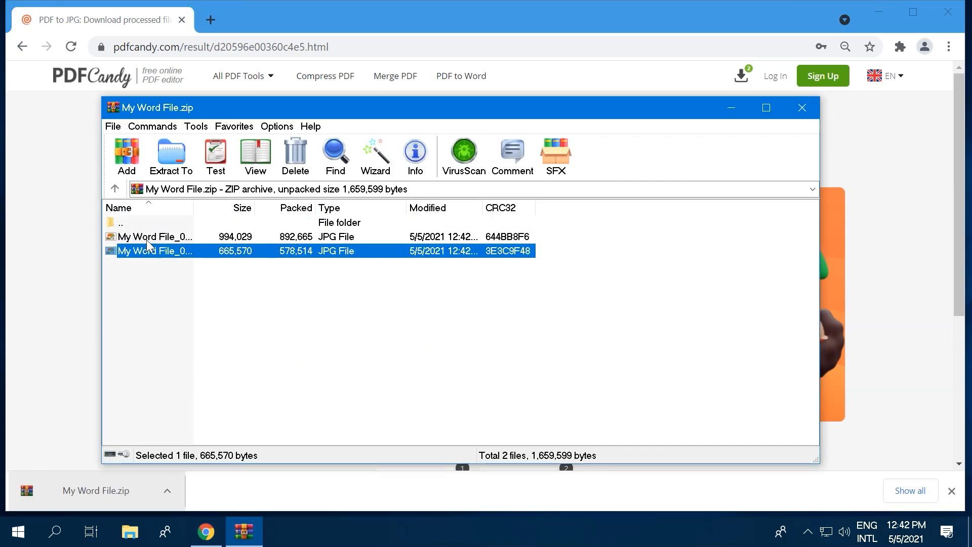
{"action": "double_click", "coordinate": [155, 250]}
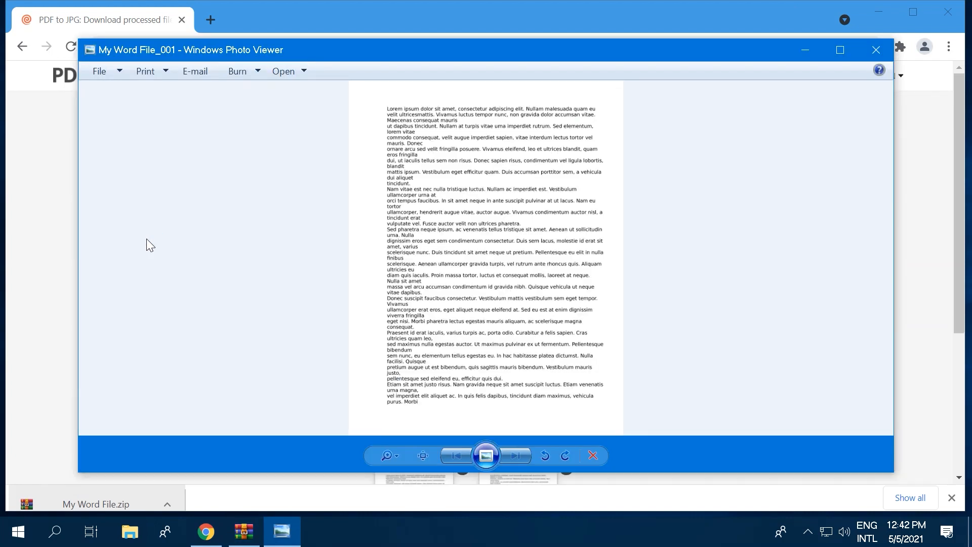